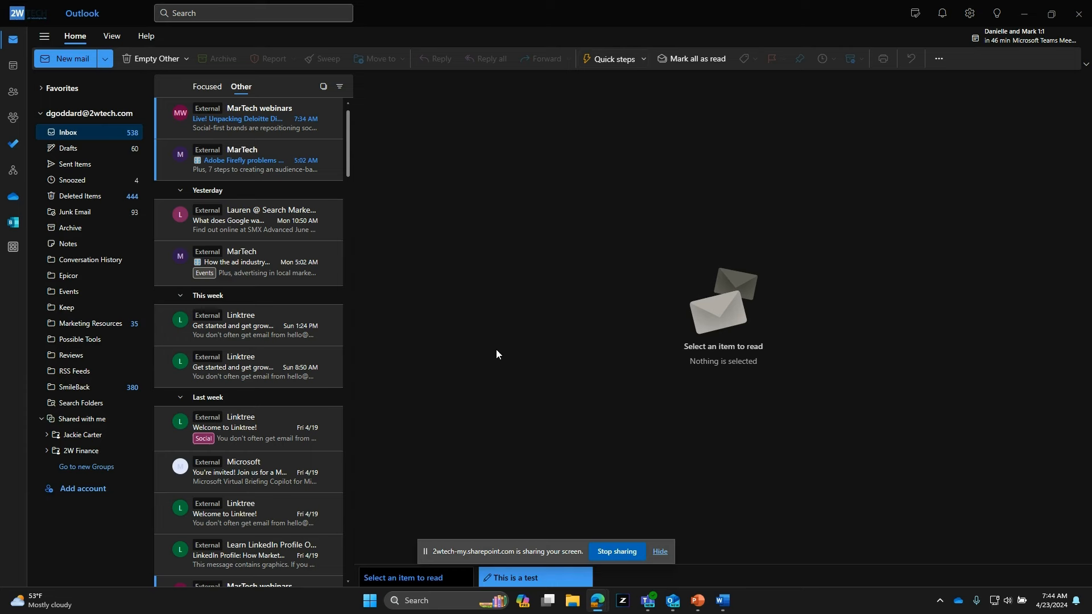
pyautogui.moveTo(472, 363)
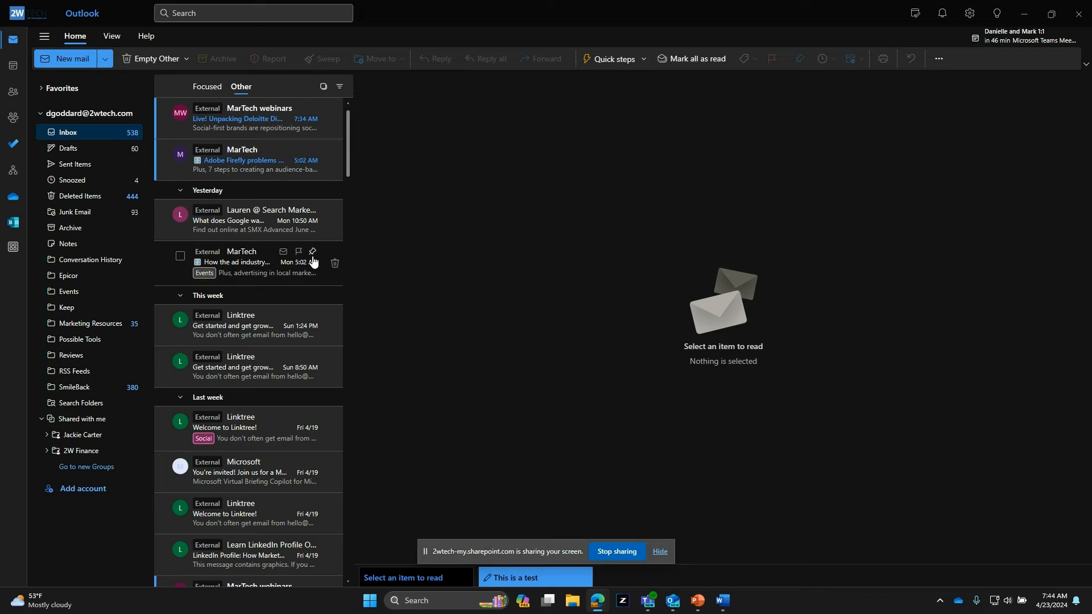
# Pin the MarTech ad industry, MarTech webinars and Linktree Get started emails to the top.
pyautogui.click(240, 326)
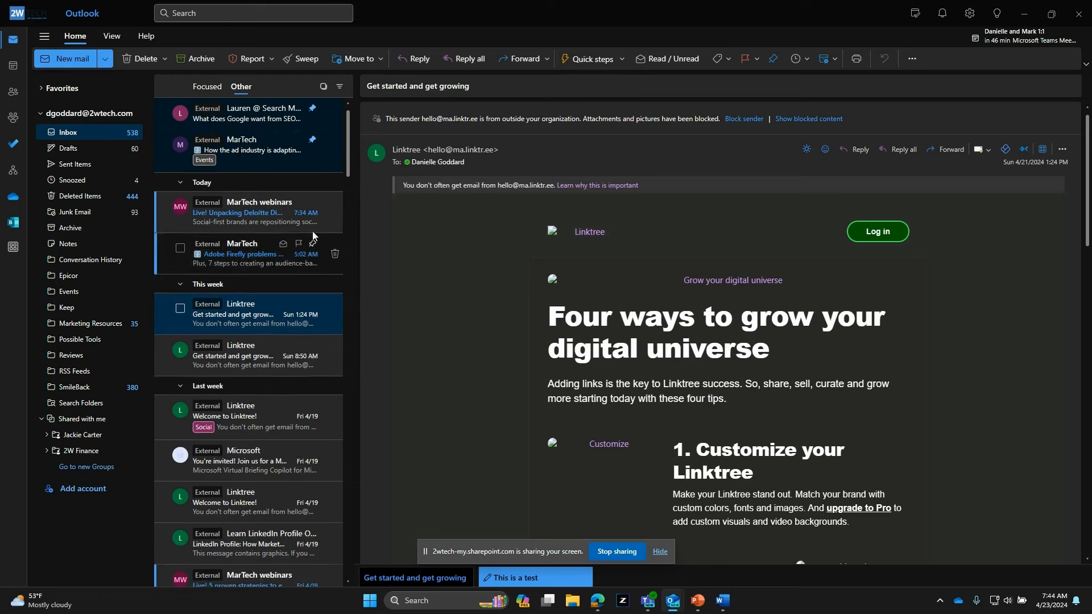
pyautogui.click(240, 253)
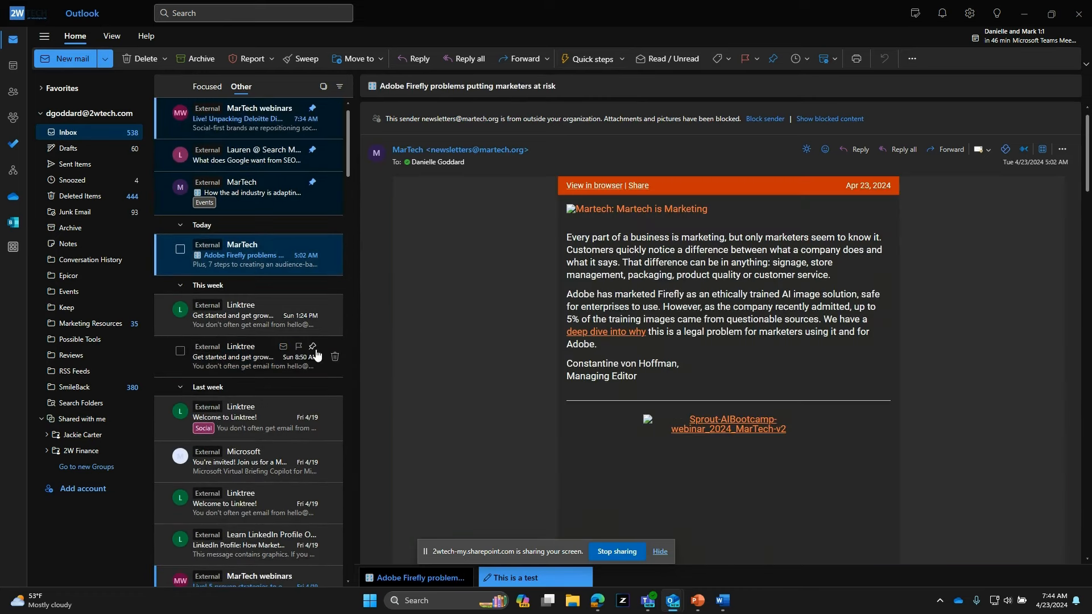
pyautogui.click(244, 412)
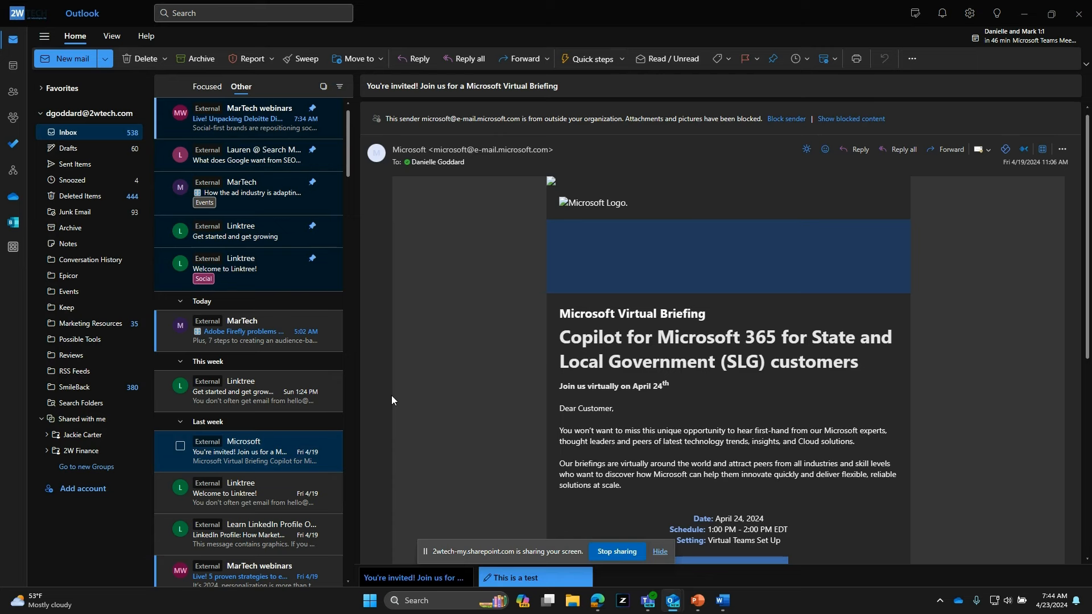
pyautogui.moveTo(405, 385)
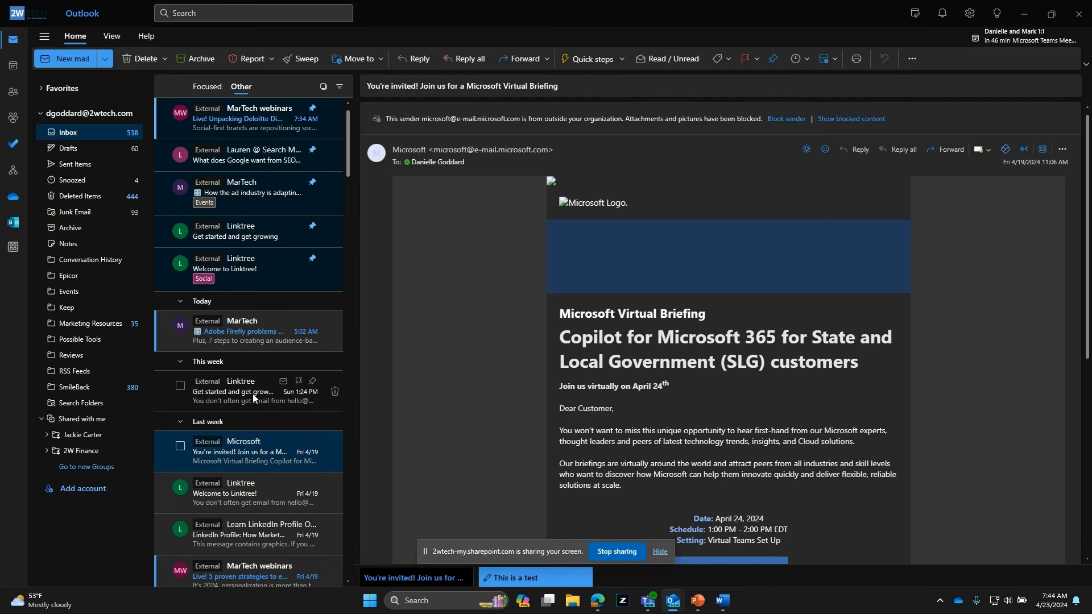
# Bring up the context menu for the Linktree email.
pyautogui.rightClick(251, 391)
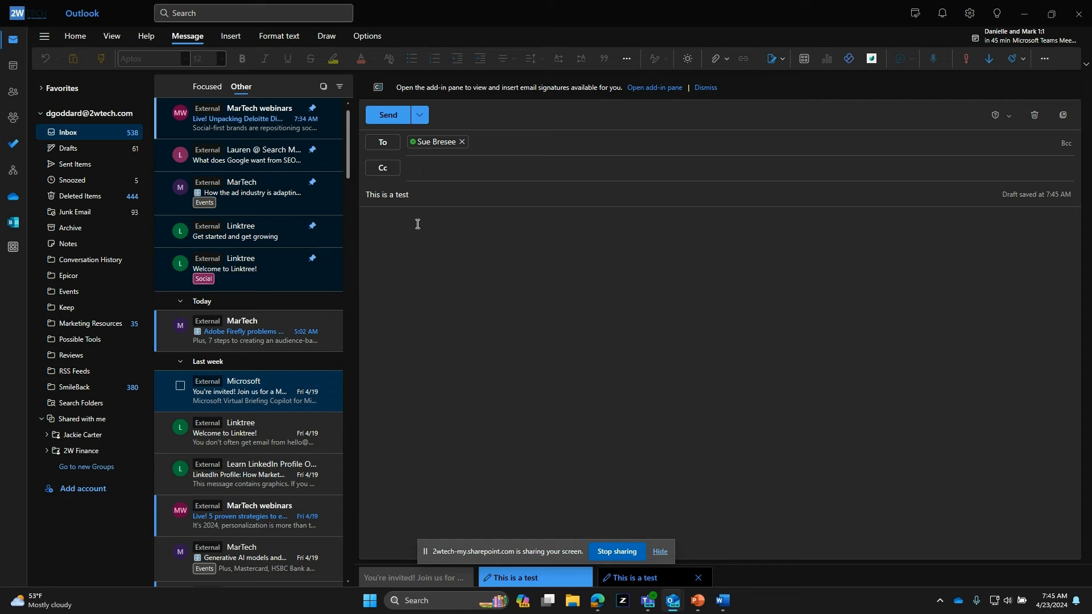
# Write 'Test' in the draft body, pick an April 25 custom send time, then cancel scheduling.
pyautogui.write('Test')
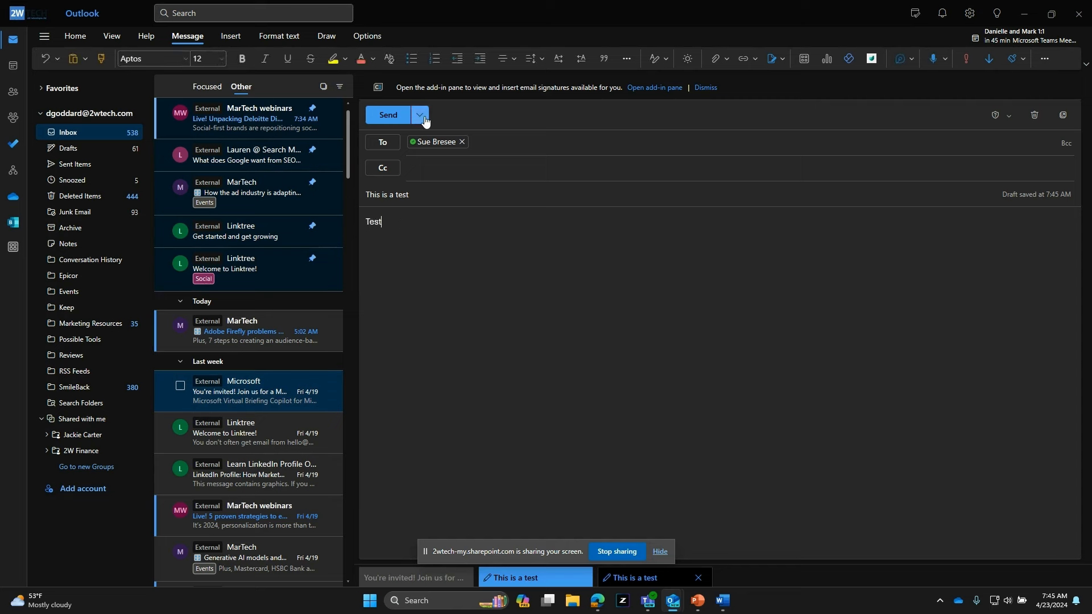
pyautogui.click(419, 115)
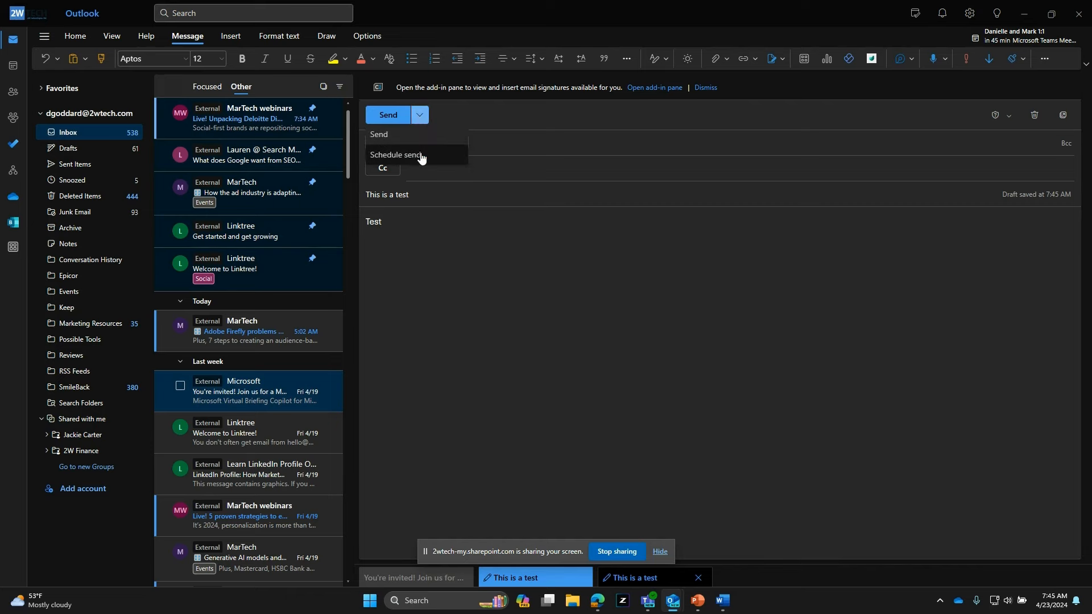
pyautogui.click(396, 154)
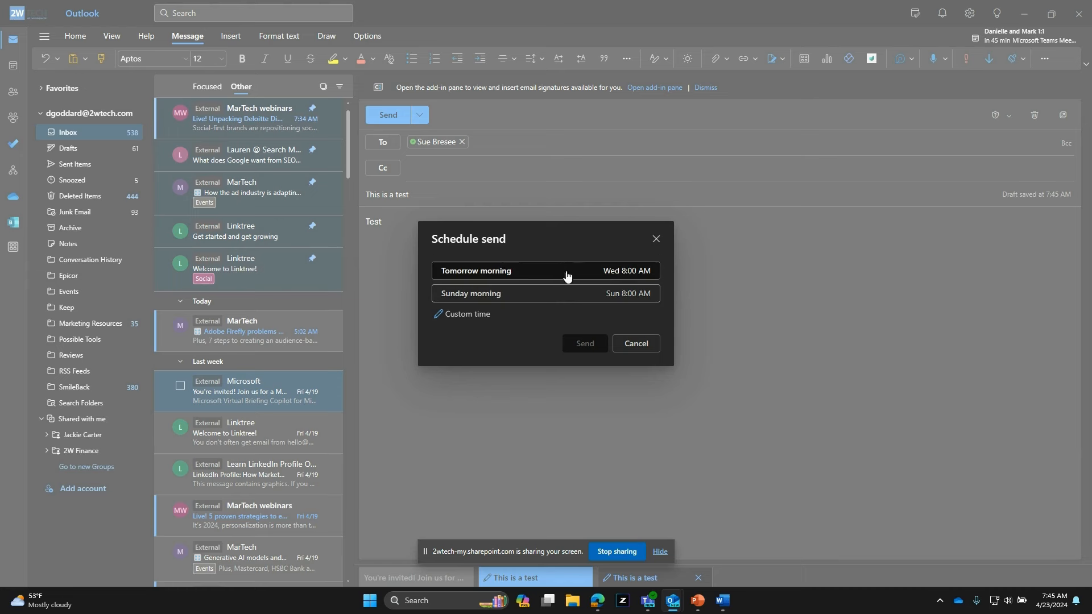
pyautogui.click(466, 317)
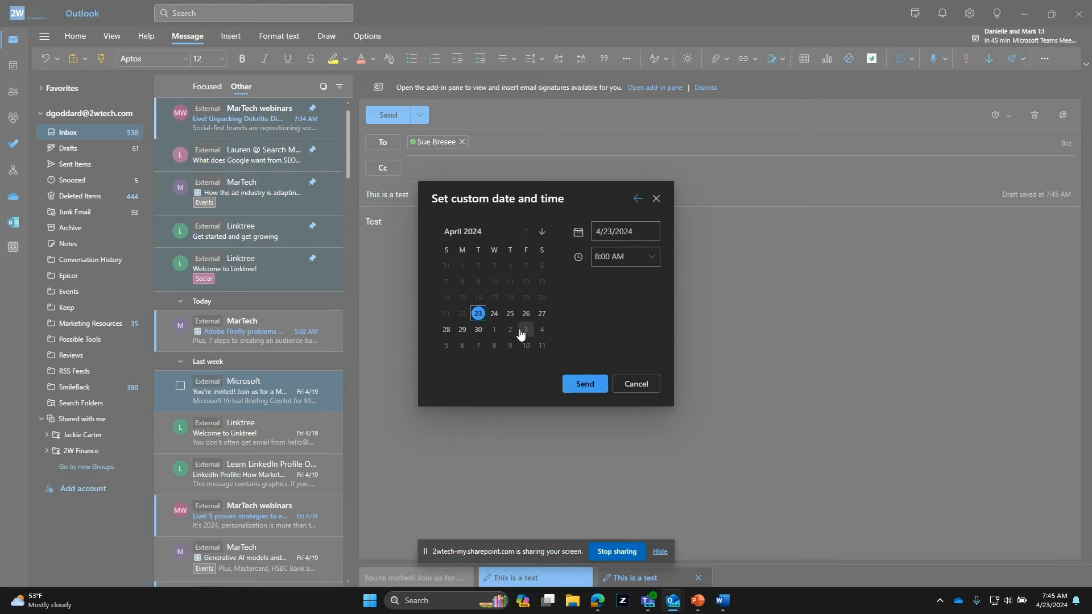
pyautogui.click(509, 316)
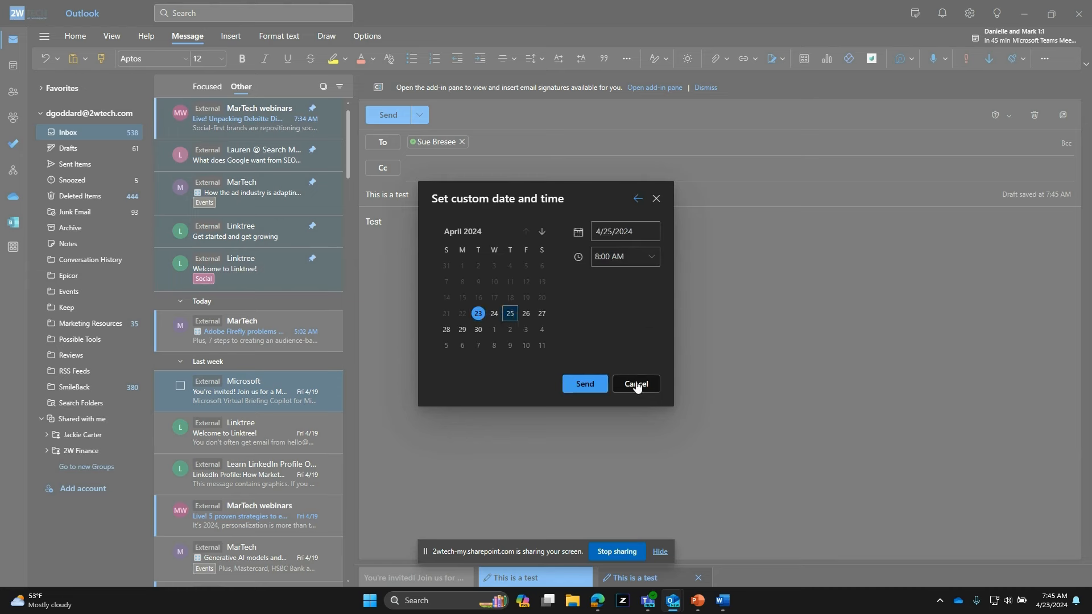
pyautogui.moveTo(635, 384)
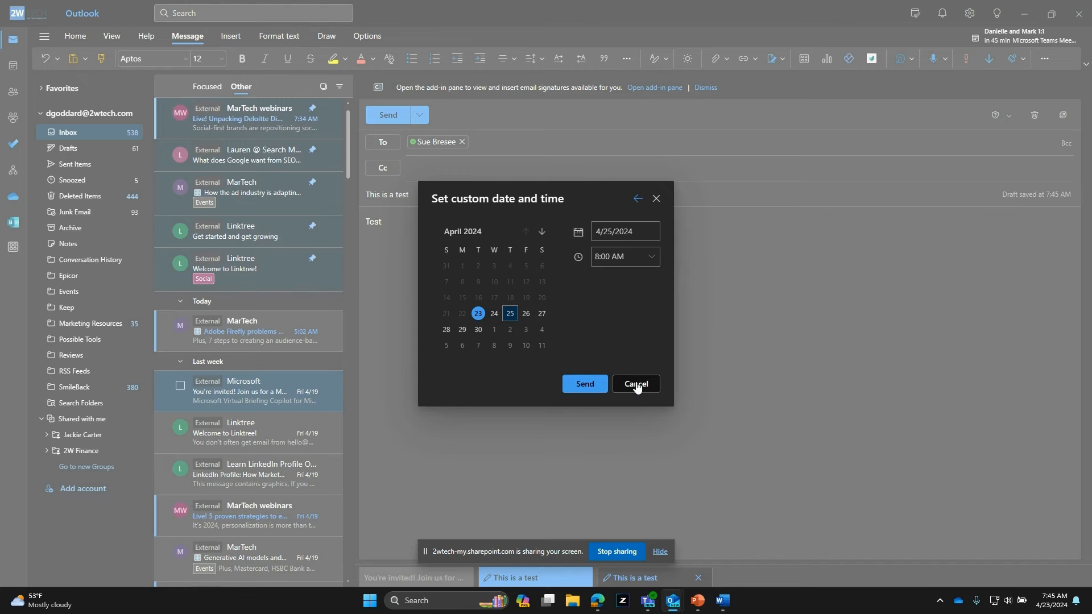
pyautogui.click(635, 384)
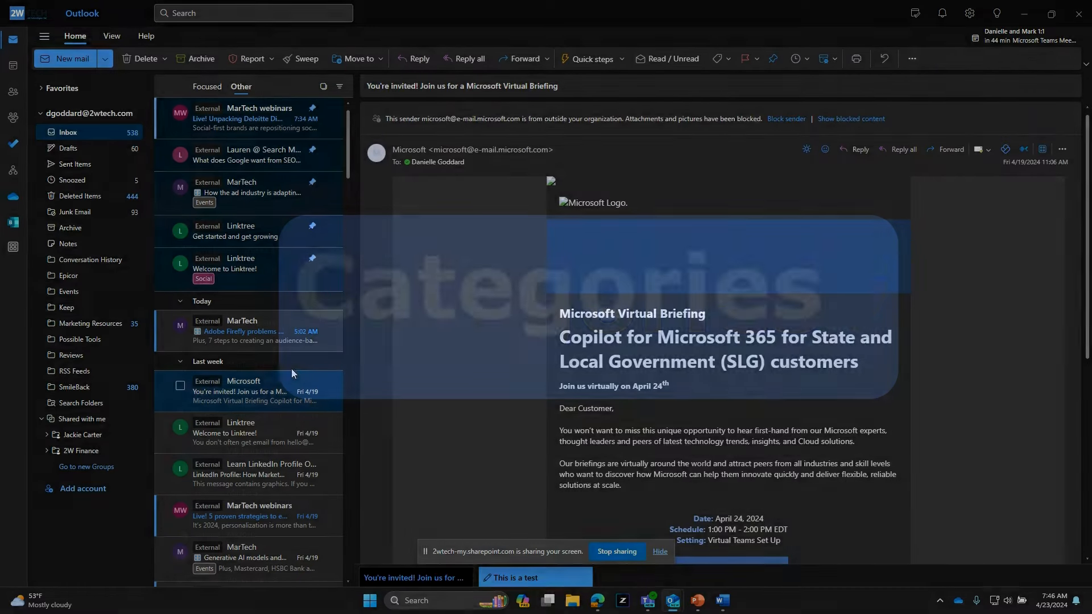
pyautogui.moveTo(204, 202)
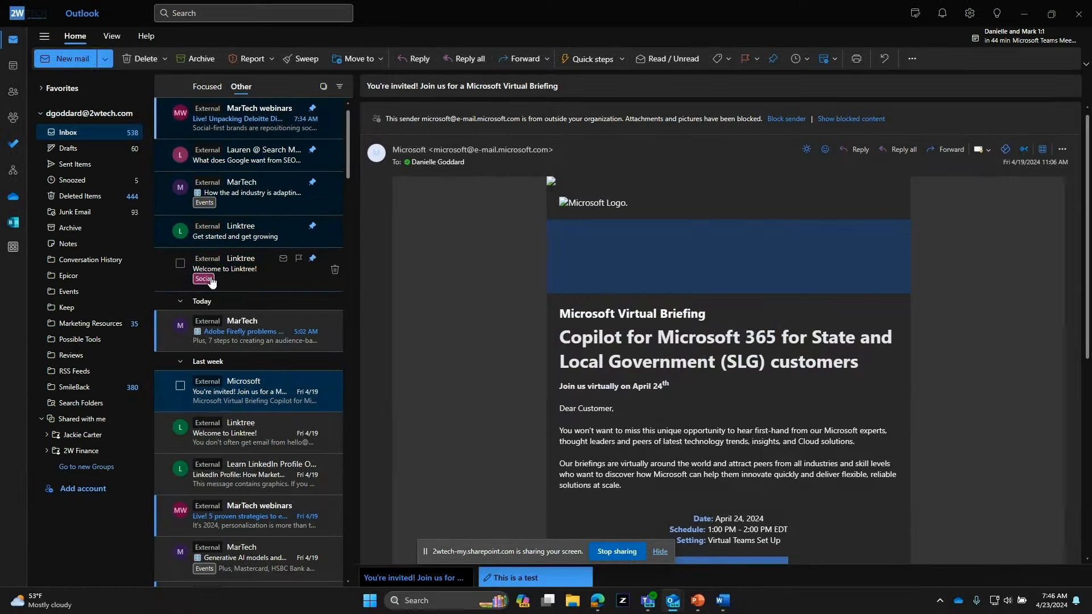
pyautogui.moveTo(223, 279)
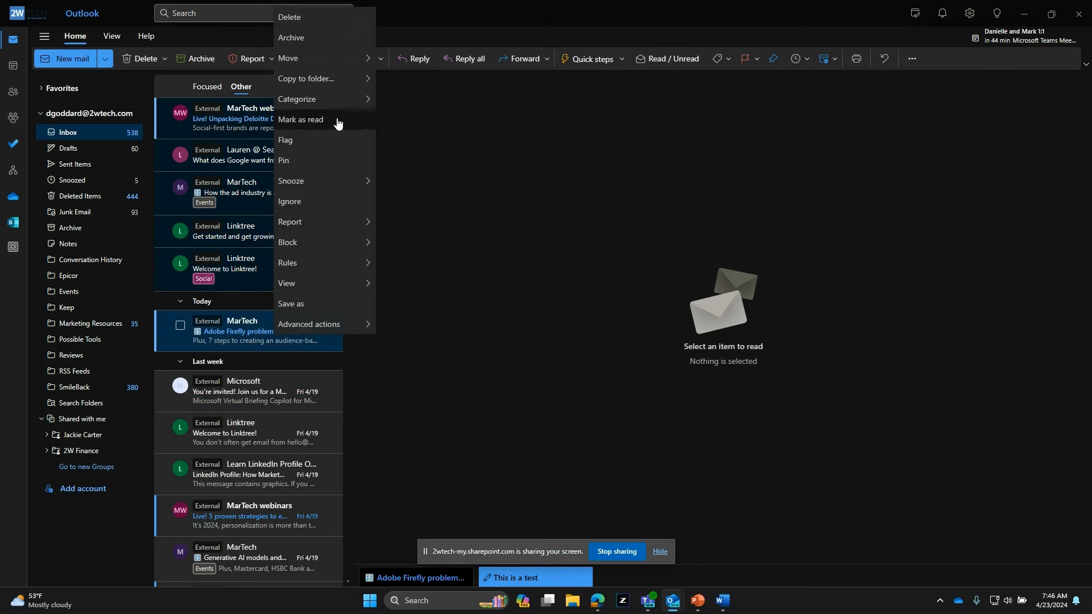
# Show the category list for the Adobe Firefly MarTech email.
pyautogui.click(297, 100)
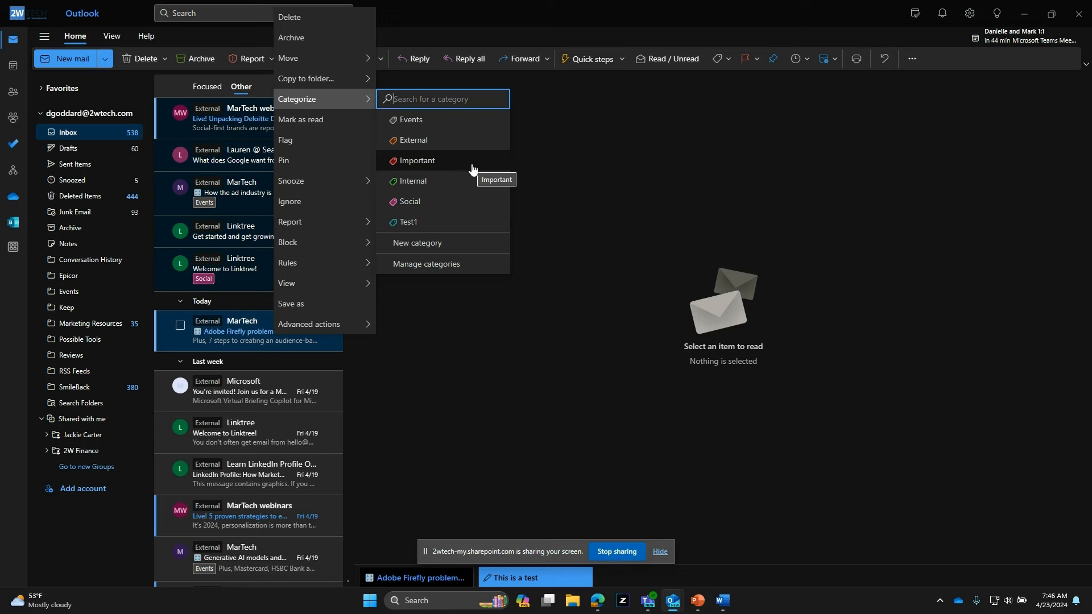
pyautogui.moveTo(461, 186)
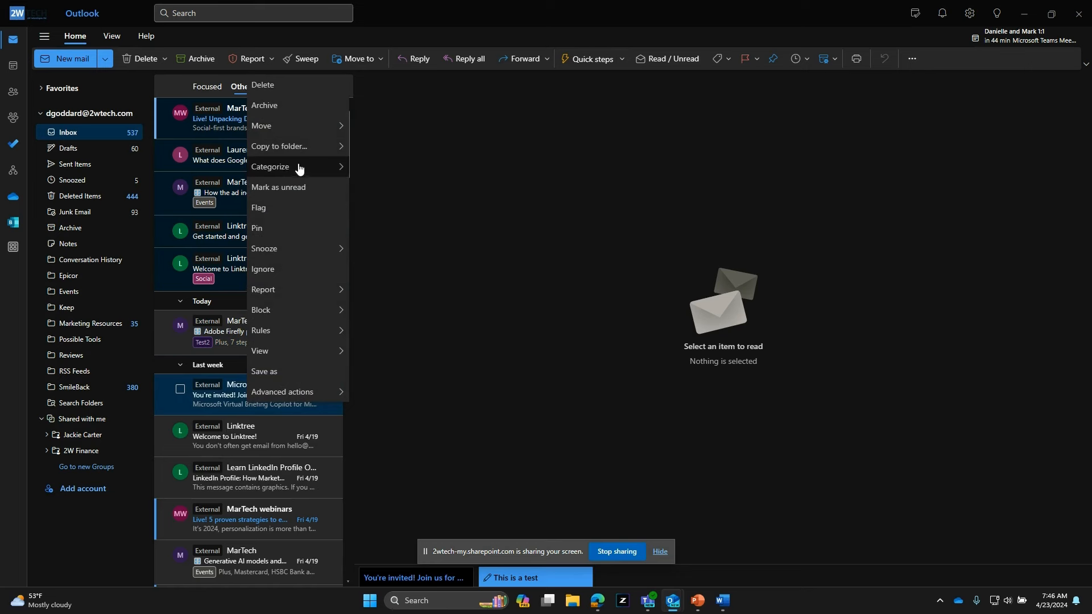
# Open the category management settings to review all categories, including Test2.
pyautogui.click(270, 168)
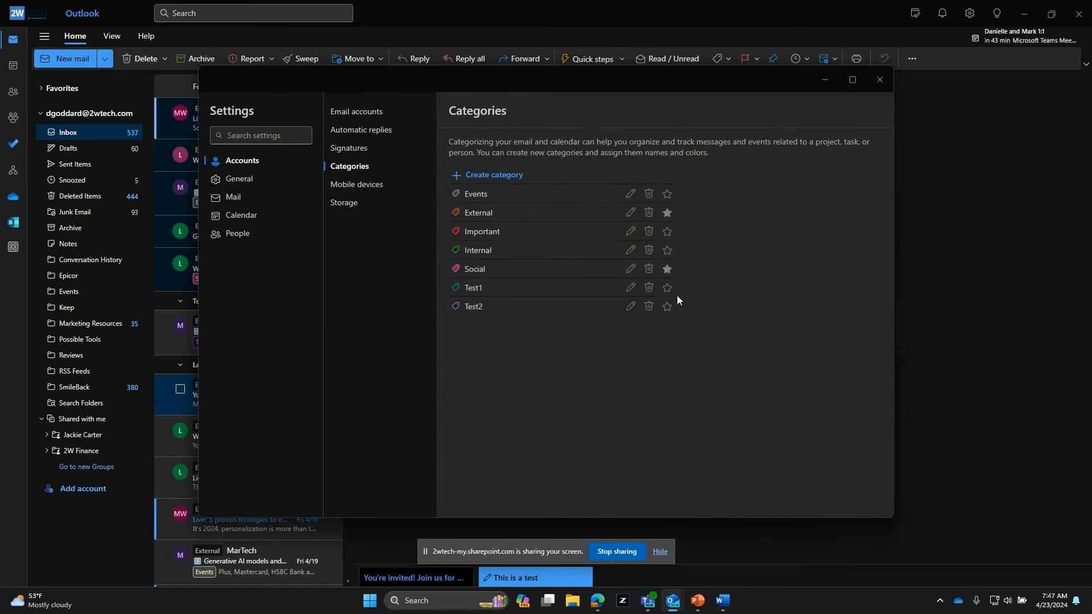
pyautogui.moveTo(667, 287)
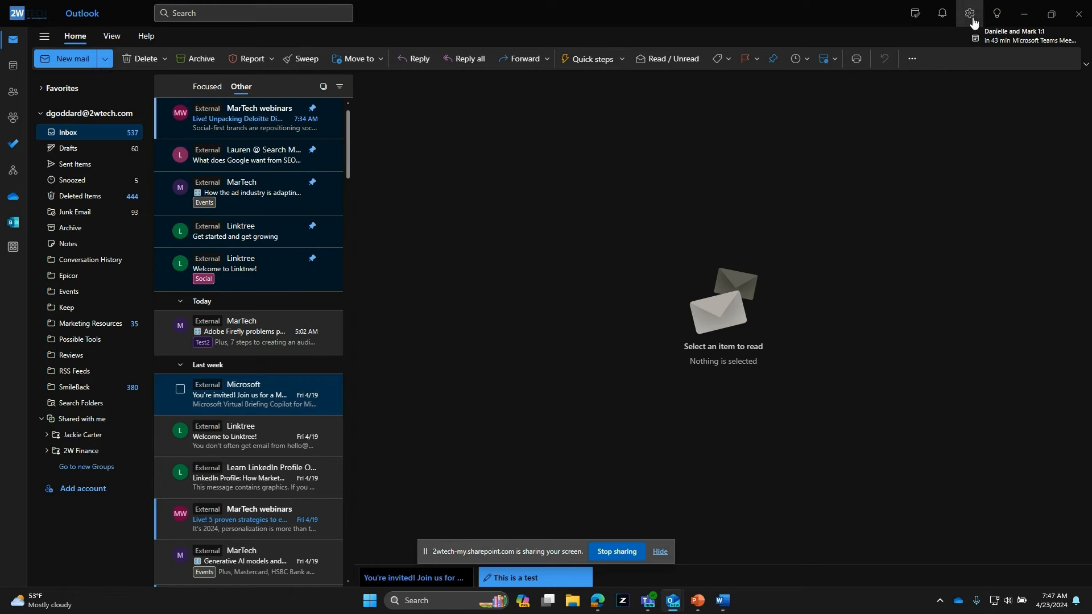
# Star the Important category in Settings, then expand Favorites in the folder pane.
pyautogui.click(969, 12)
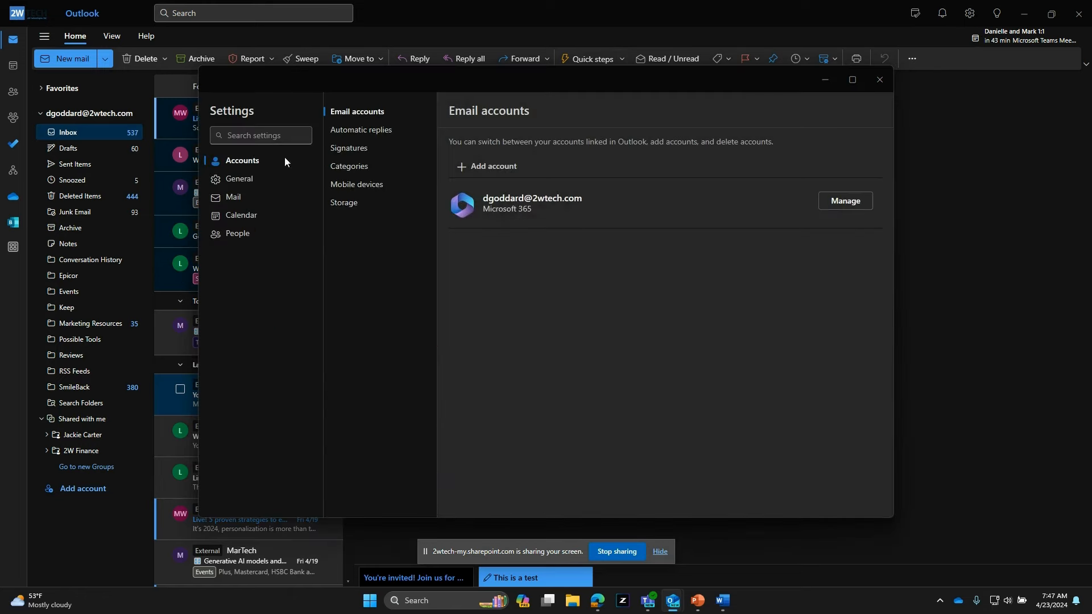
pyautogui.click(349, 165)
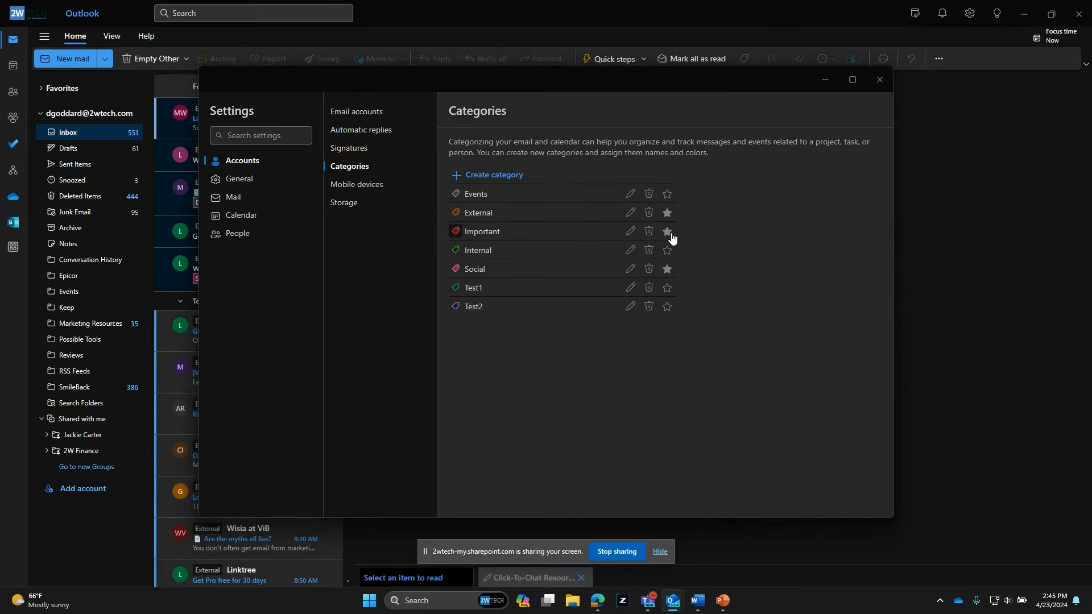
pyautogui.click(880, 80)
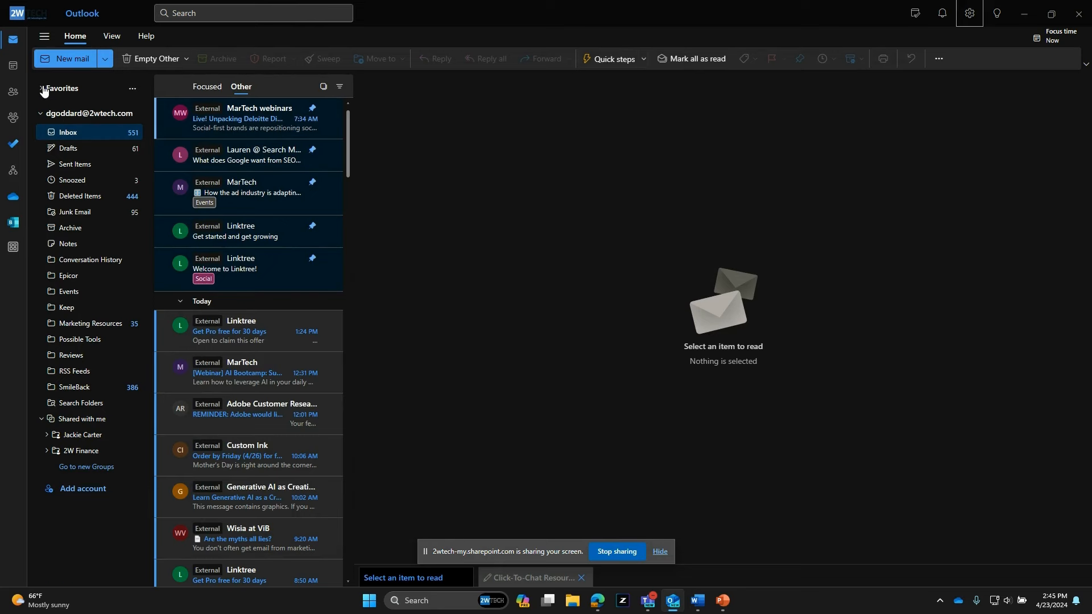
pyautogui.click(40, 89)
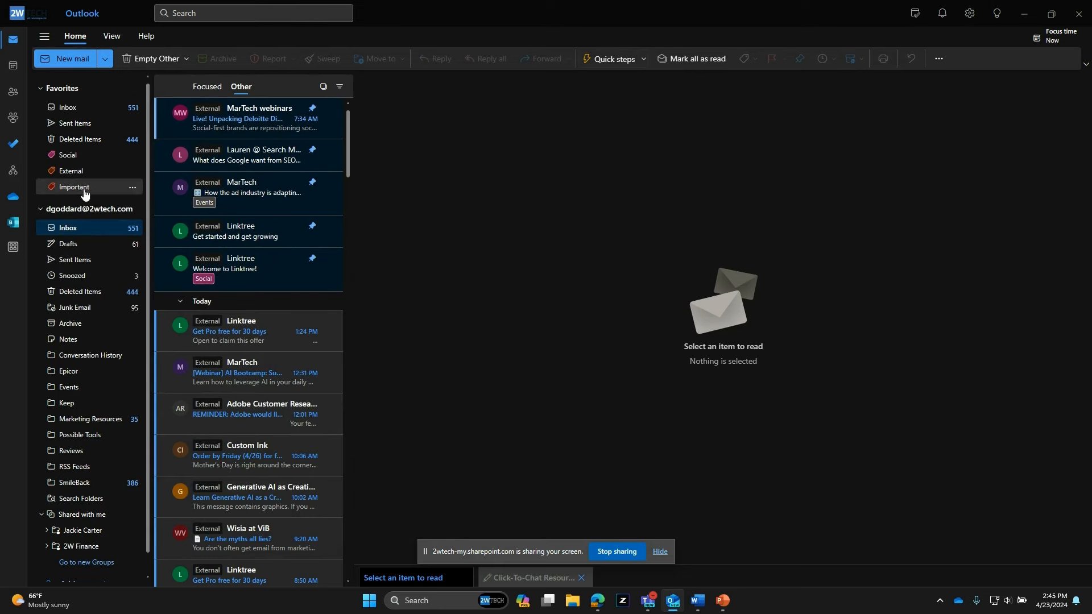
pyautogui.click(71, 171)
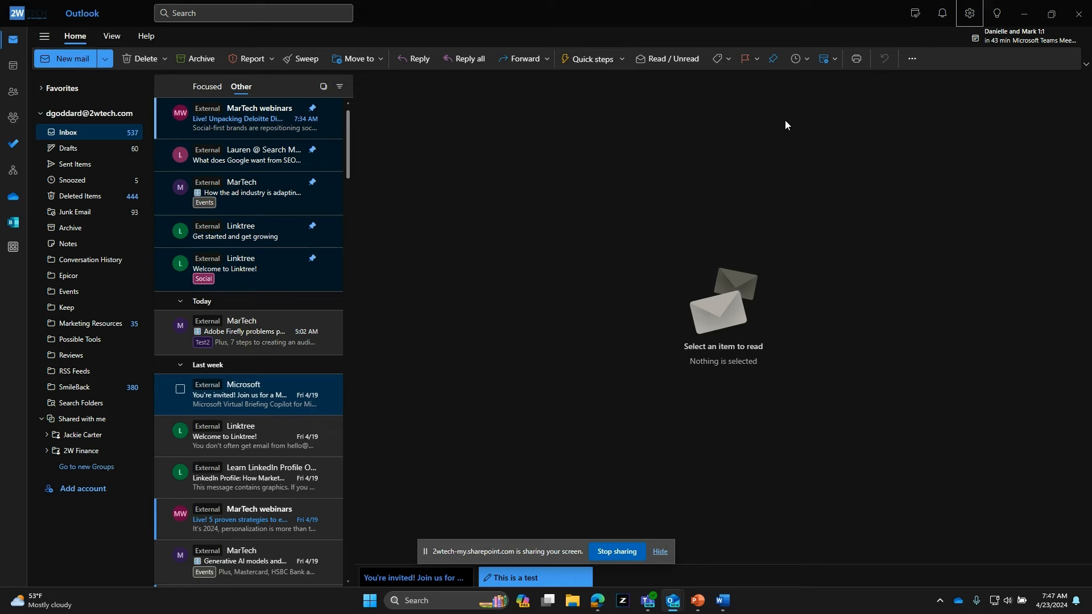
pyautogui.moveTo(763, 101)
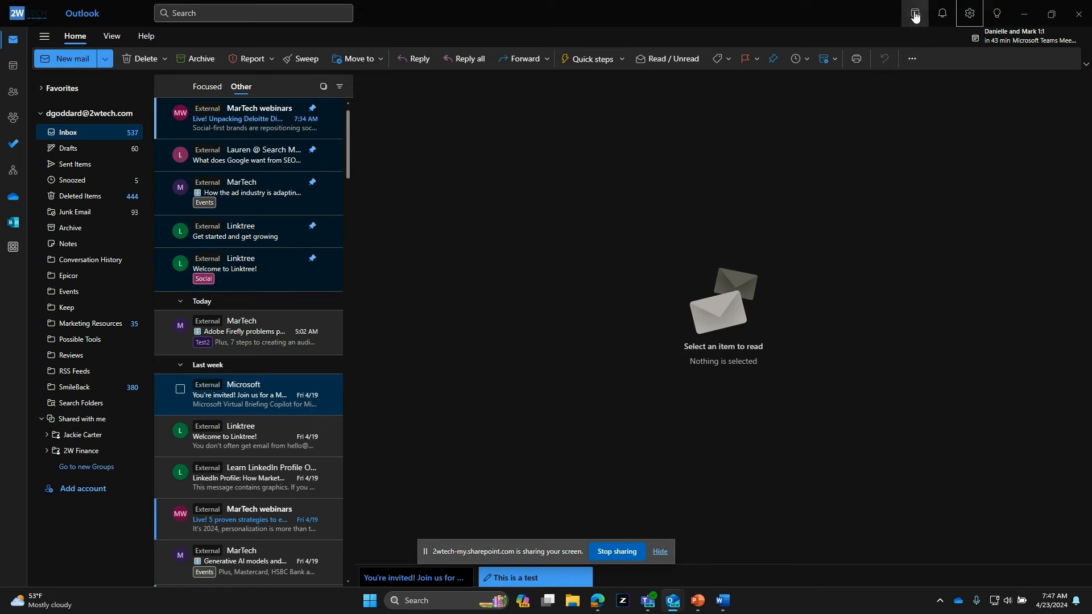
# Show the To Do pane, open the Adobe Firefly MarTech email, then close To Do.
pyautogui.click(914, 13)
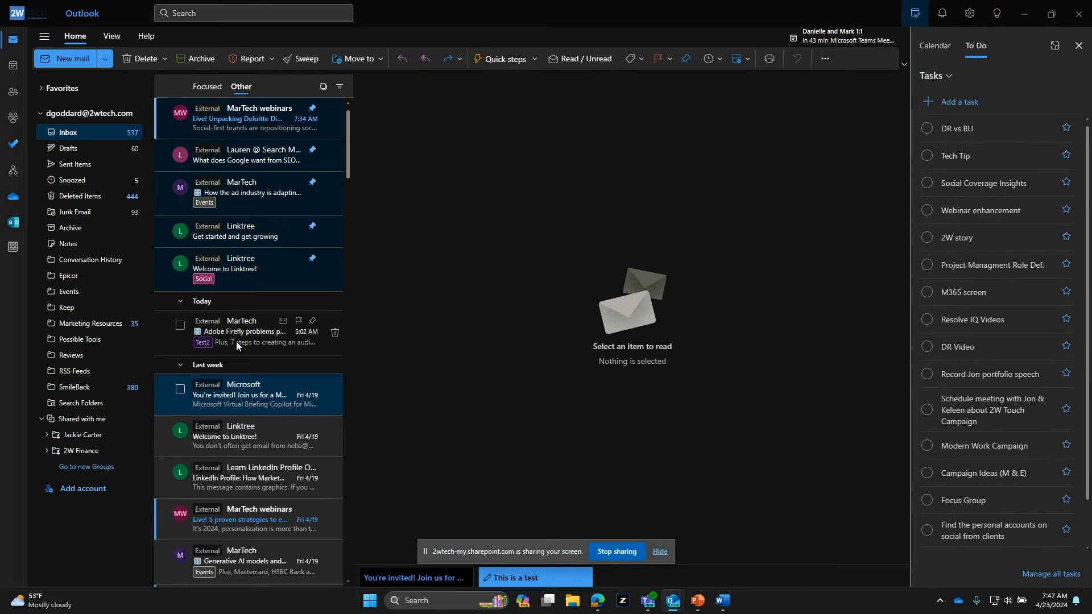
pyautogui.click(247, 331)
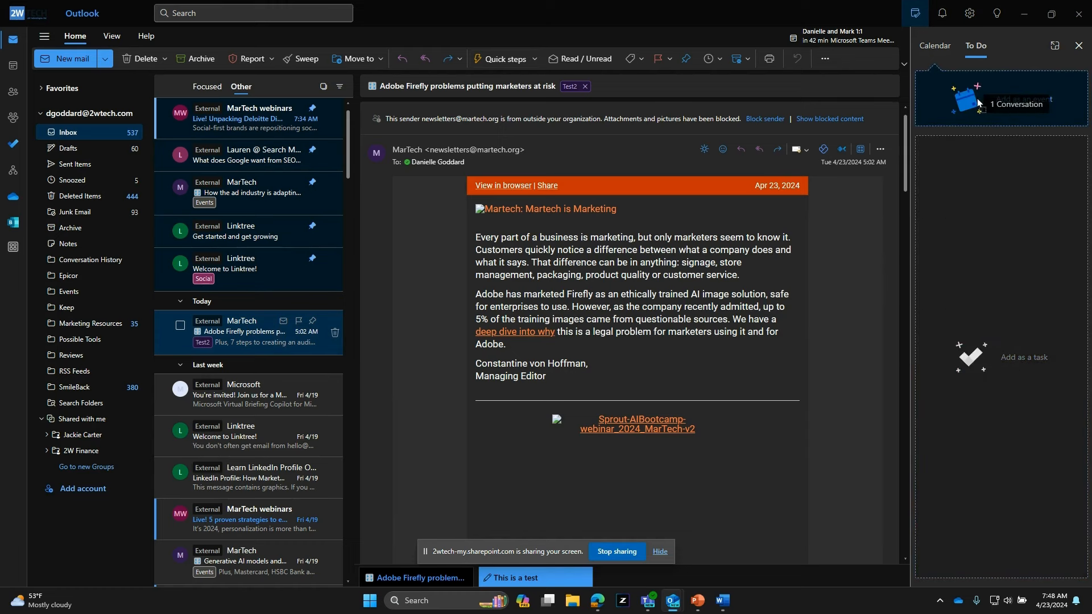
pyautogui.click(1079, 45)
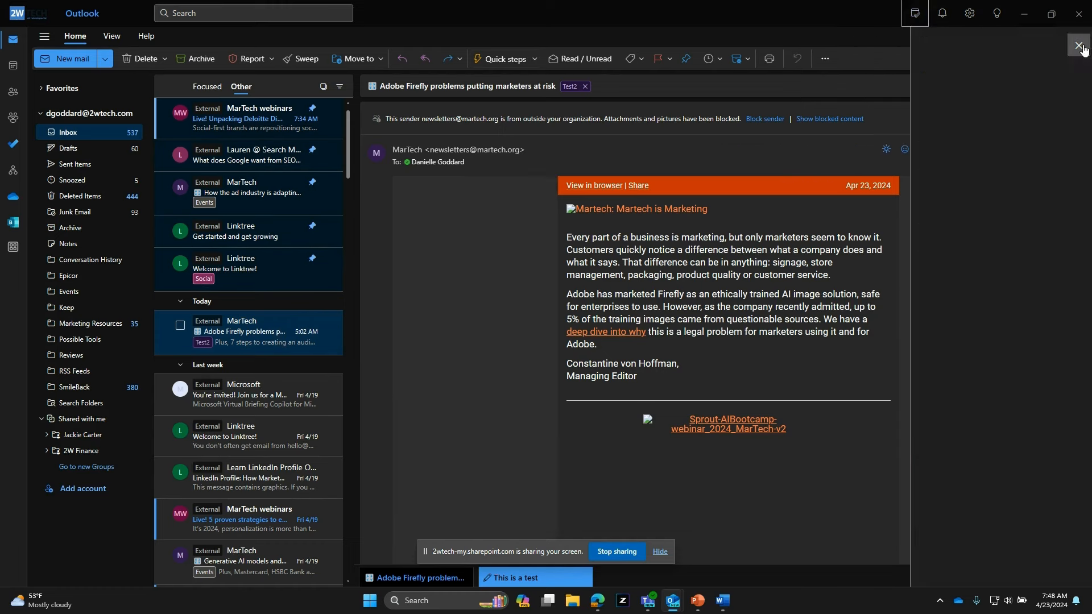